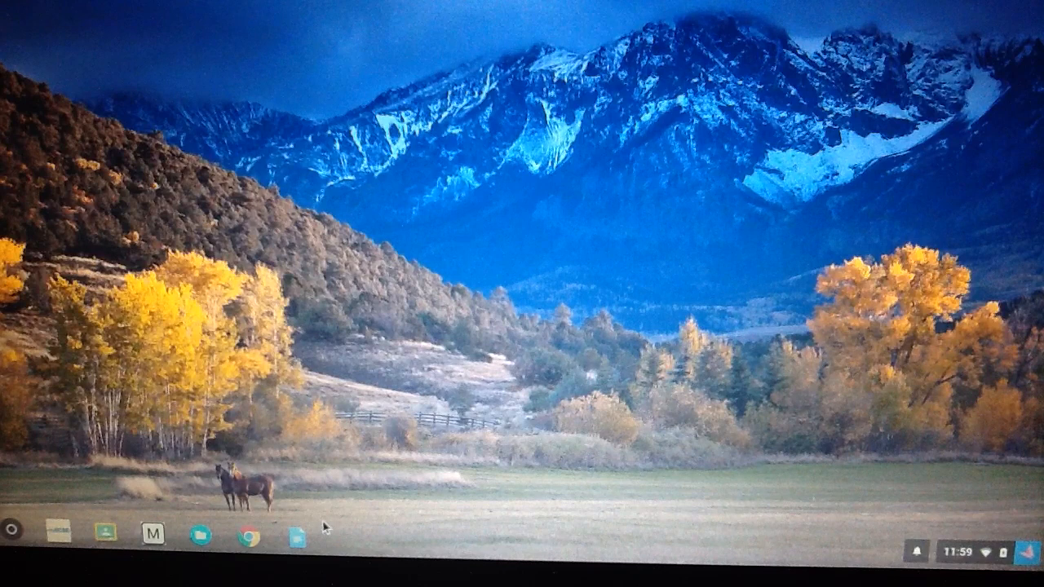
mouse_move(883, 481)
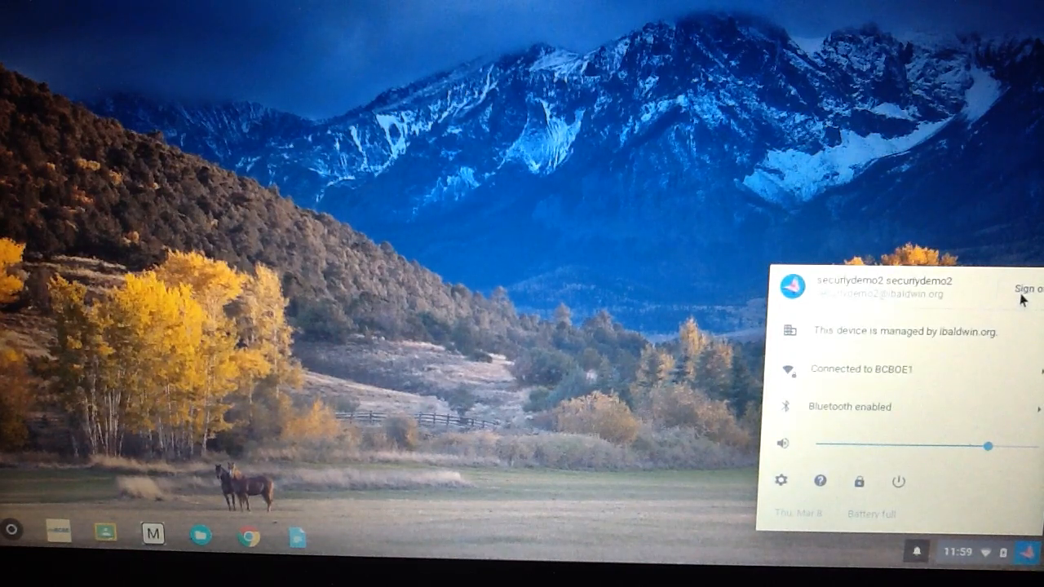
Sign out of the current Chromebook account from the system tray.
left_click(1026, 289)
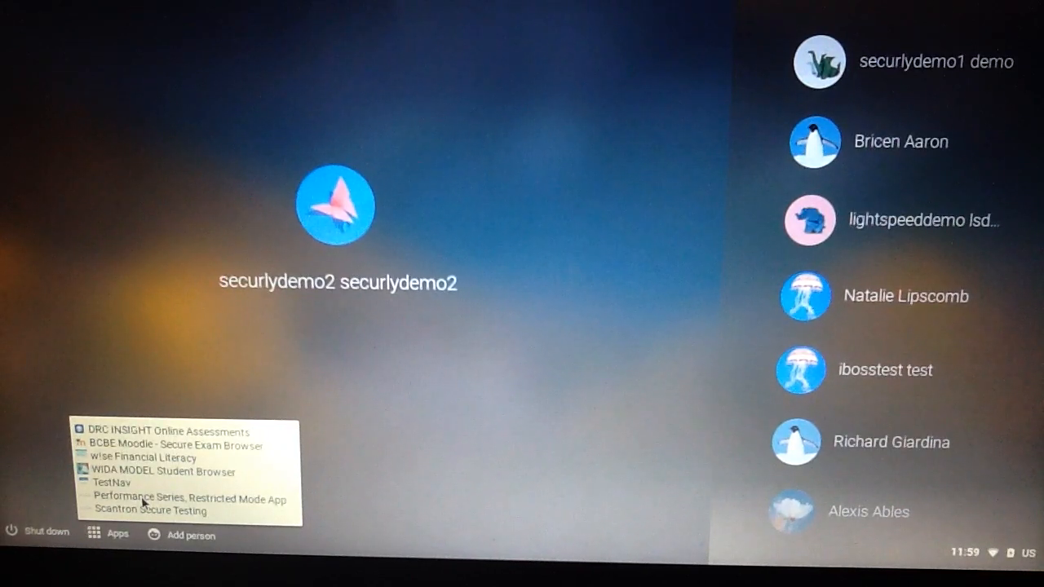
Launch 'Performance Series, Restricted Mode App' from the sign-in screen's Apps list.
left_click(202, 498)
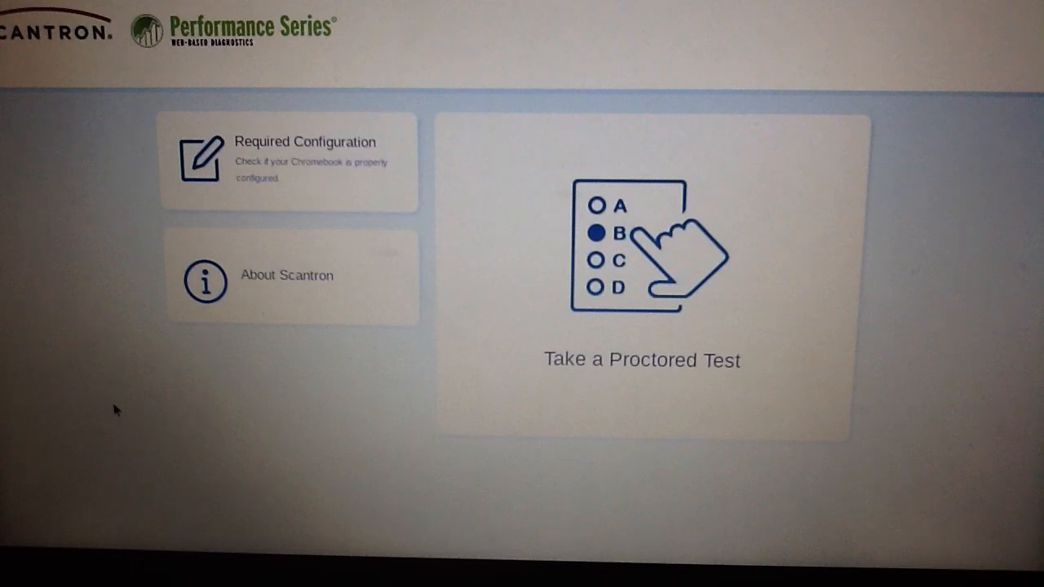
mouse_move(669, 398)
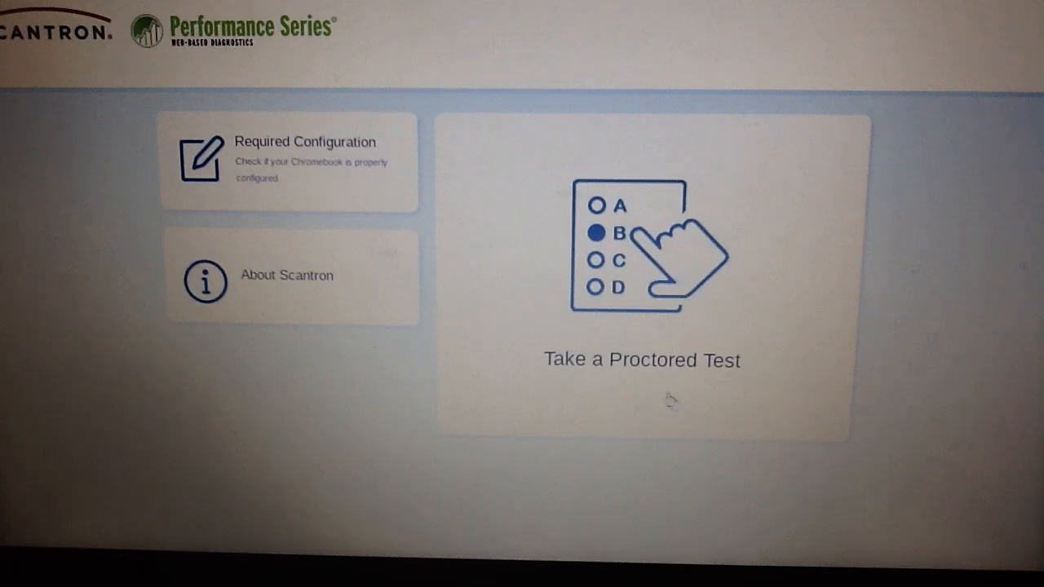